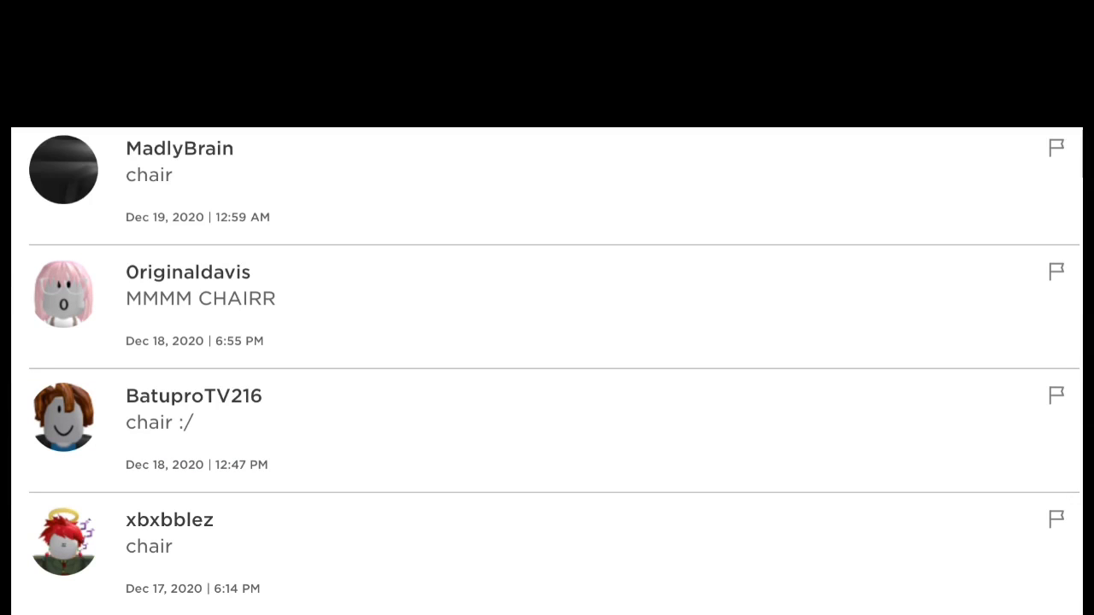
scroll("down", 3)
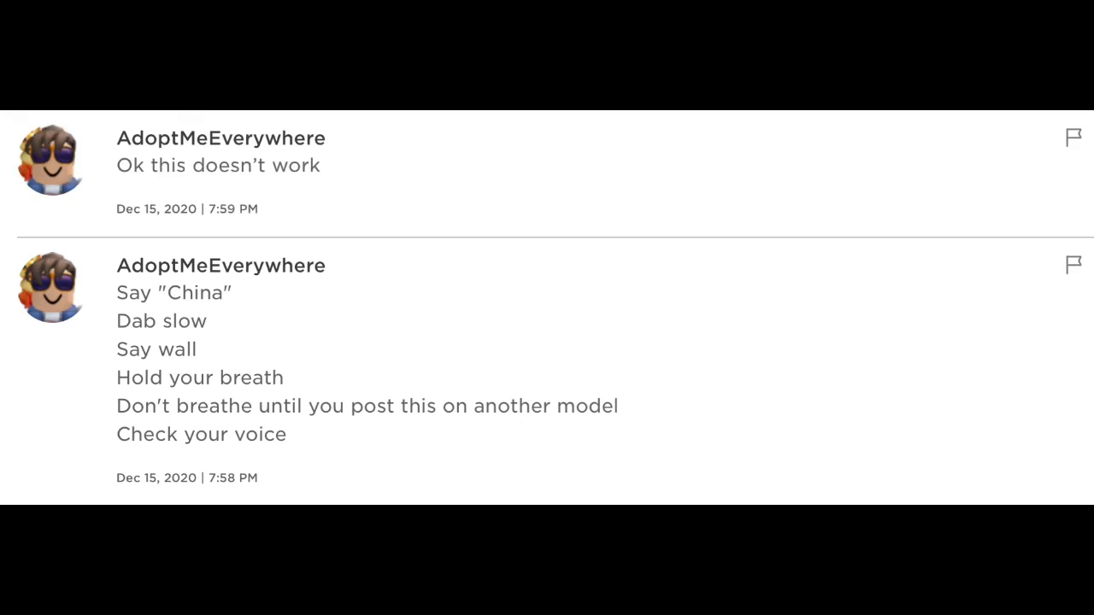
scroll("down", 3)
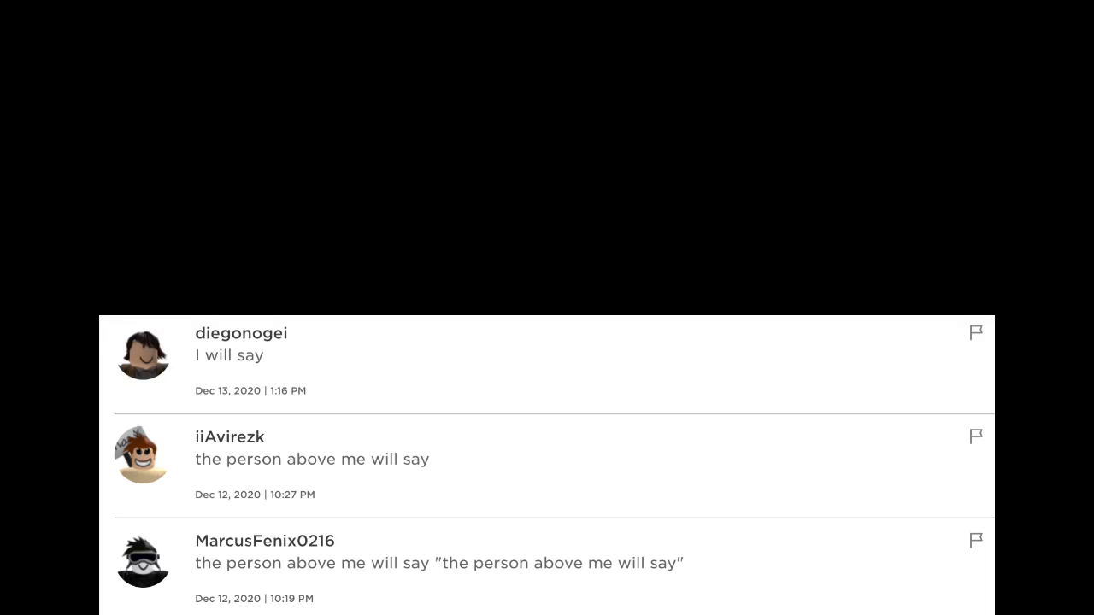
scroll("up", 3)
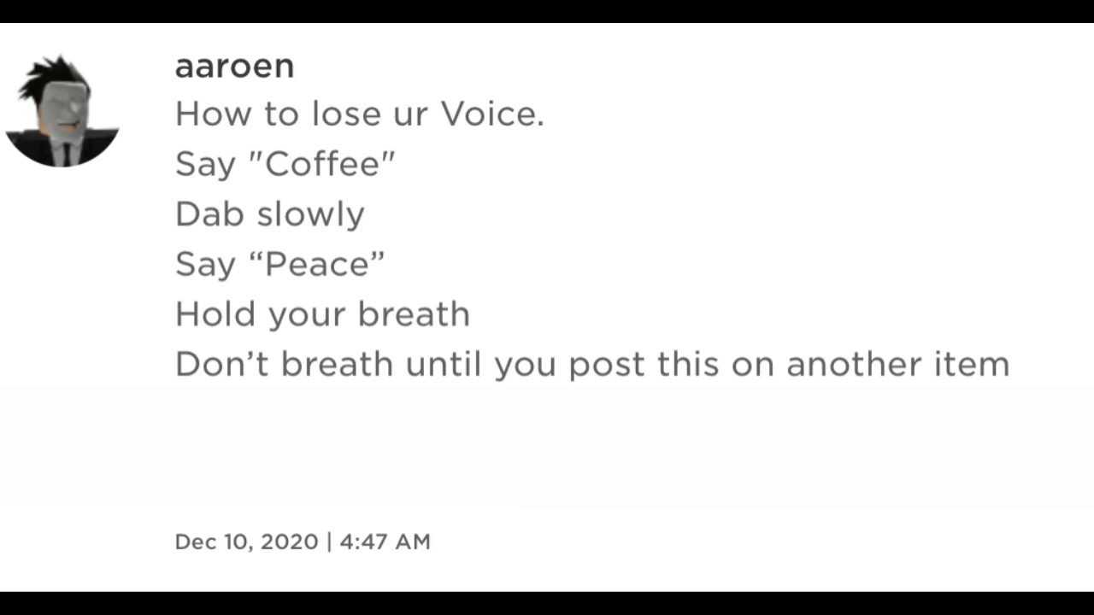
type("Check your IQ YOU")
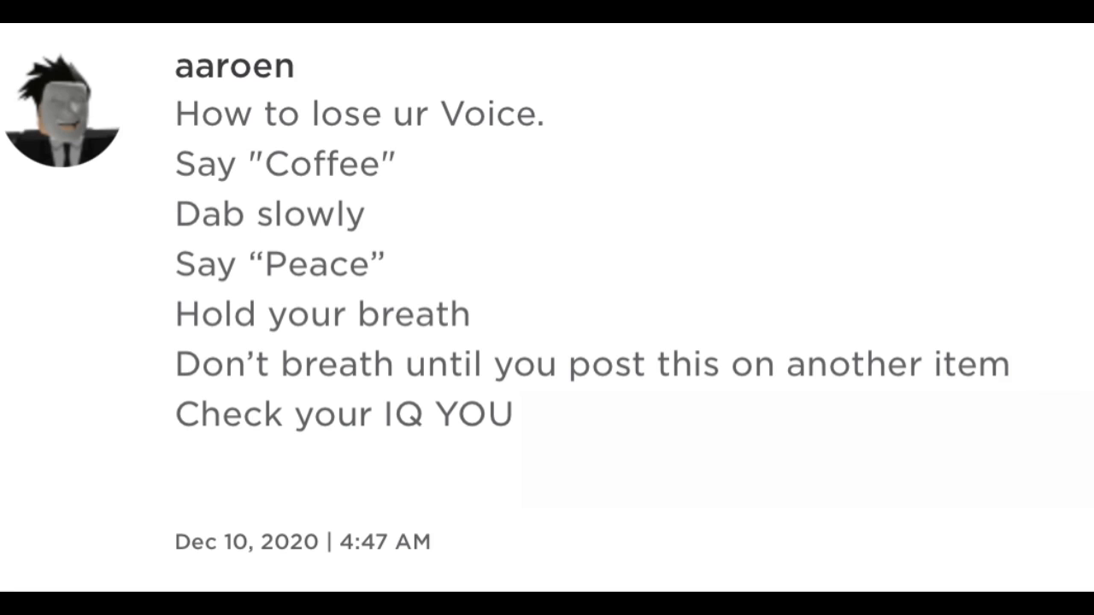
type("PEA BRAIN")
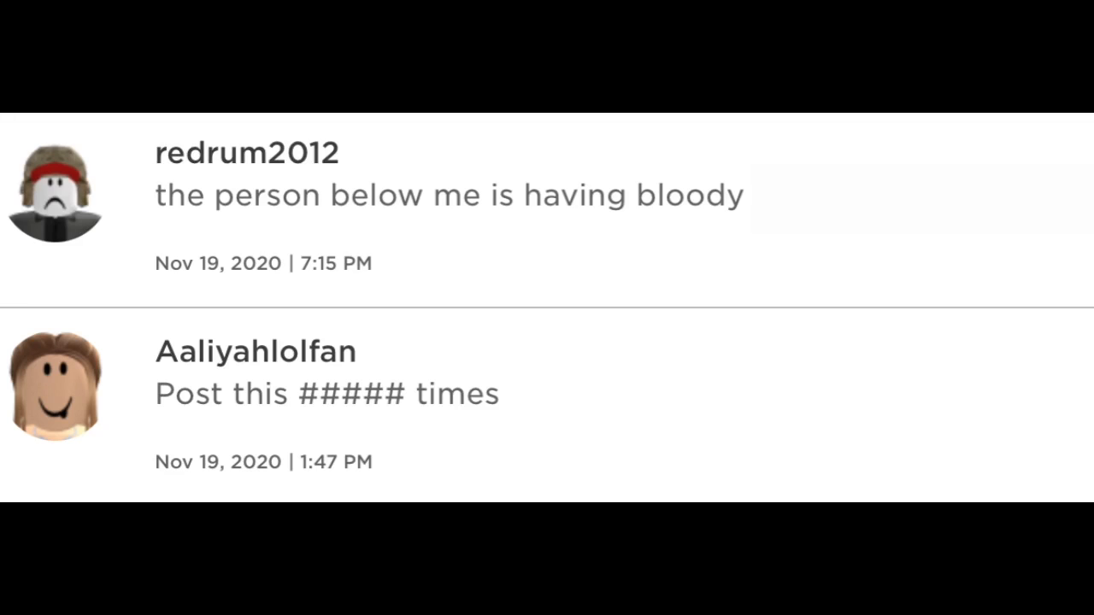
type("Diarrhea")
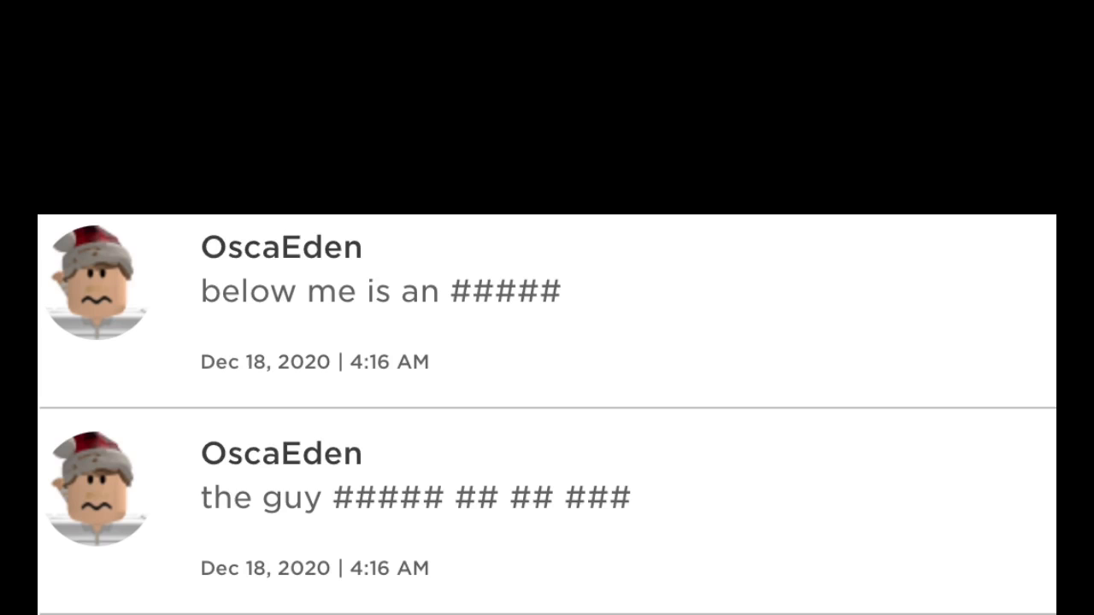
scroll("down", 3)
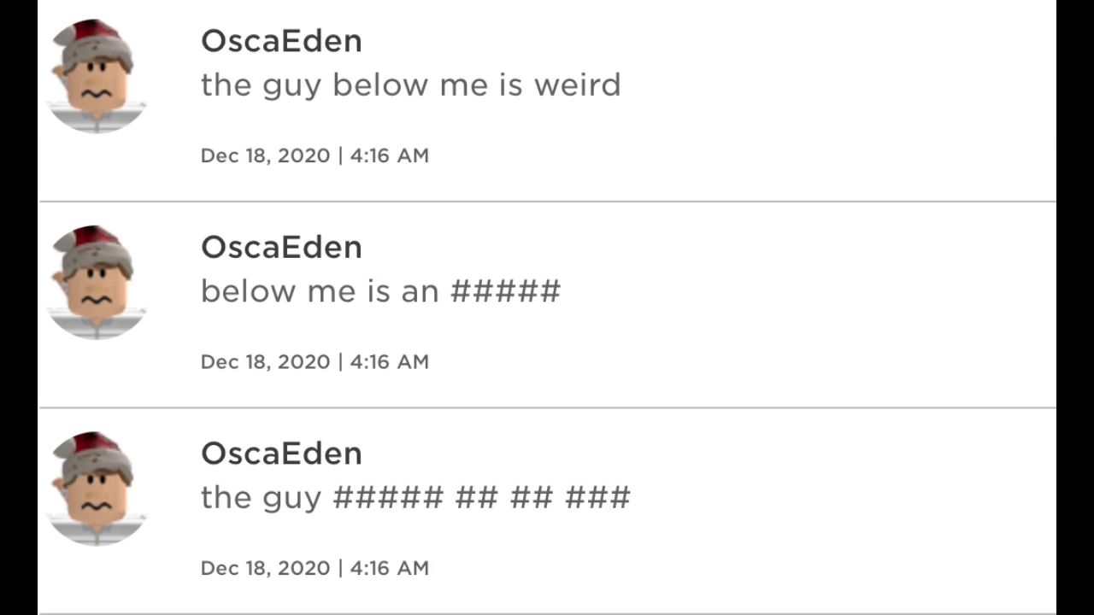